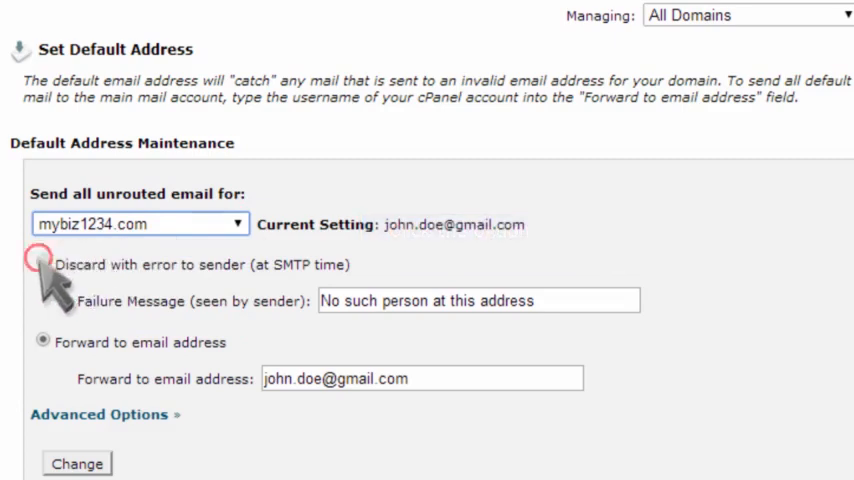
Discard unrouted mail for mybiz1234.com with error, failure message 'This is an invalid address!', and save.
{"action": "left_click", "coordinate": [42, 264]}
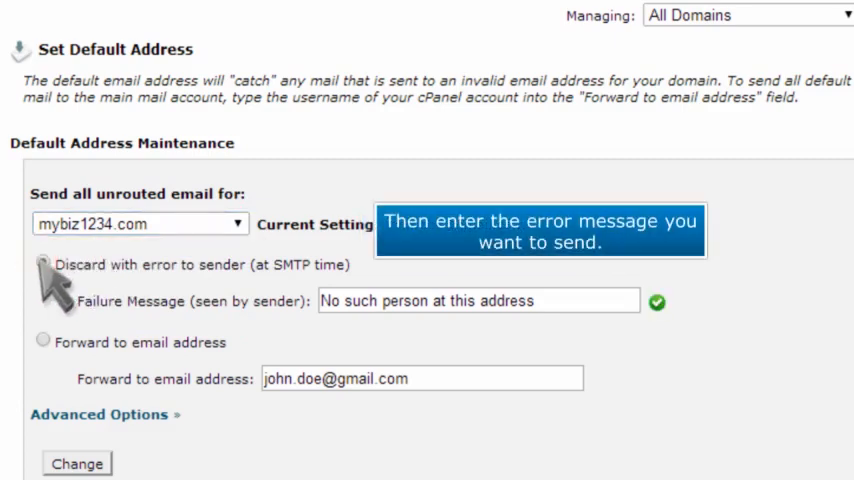
{"action": "left_click", "coordinate": [44, 264]}
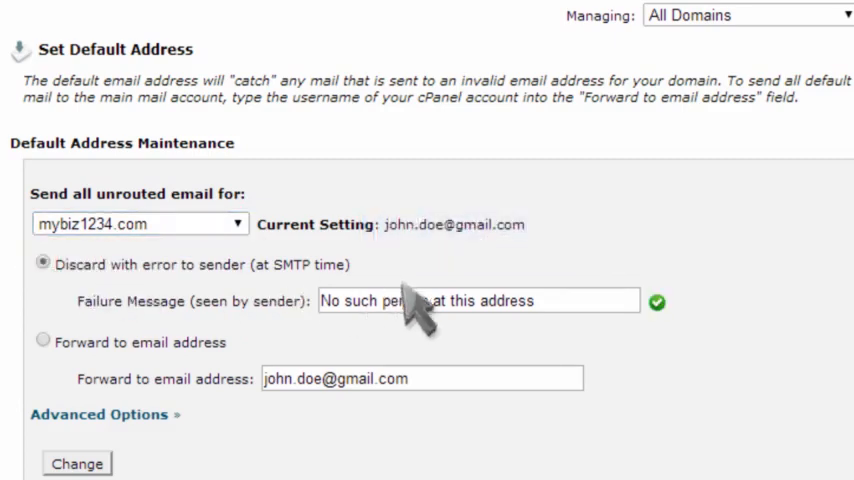
{"action": "type", "text": "This is an invalid address!"}
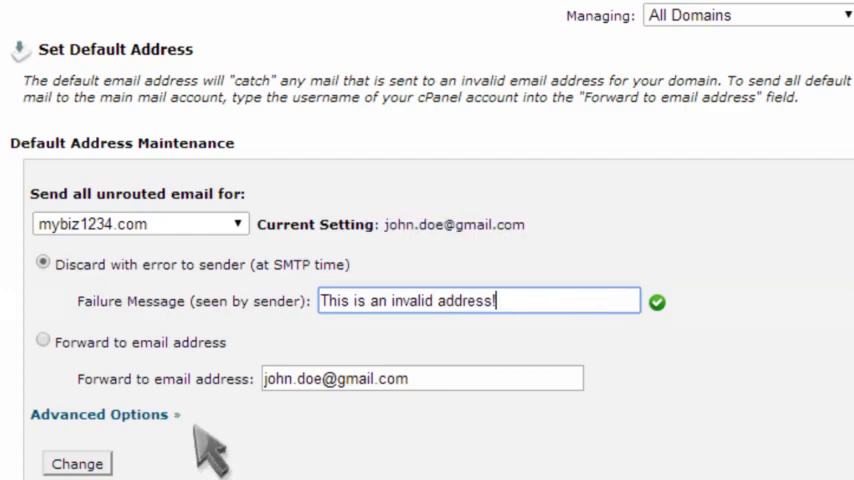
{"action": "left_click", "coordinate": [76, 464]}
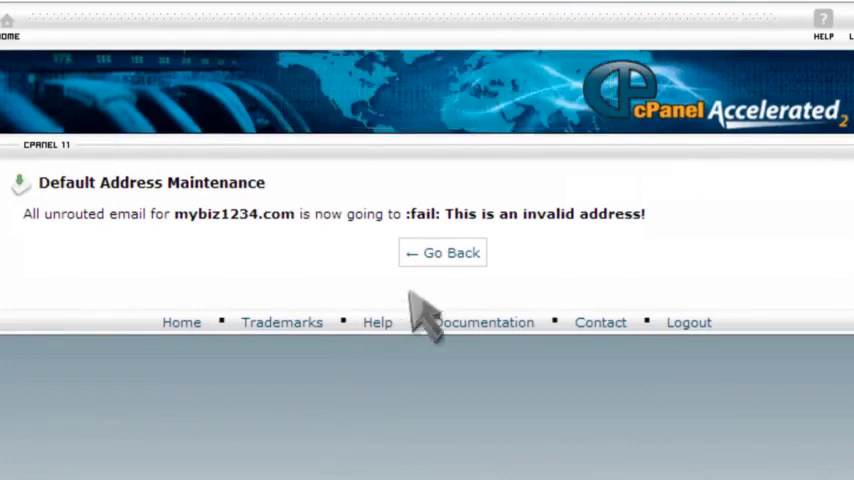
{"action": "left_click", "coordinate": [442, 252]}
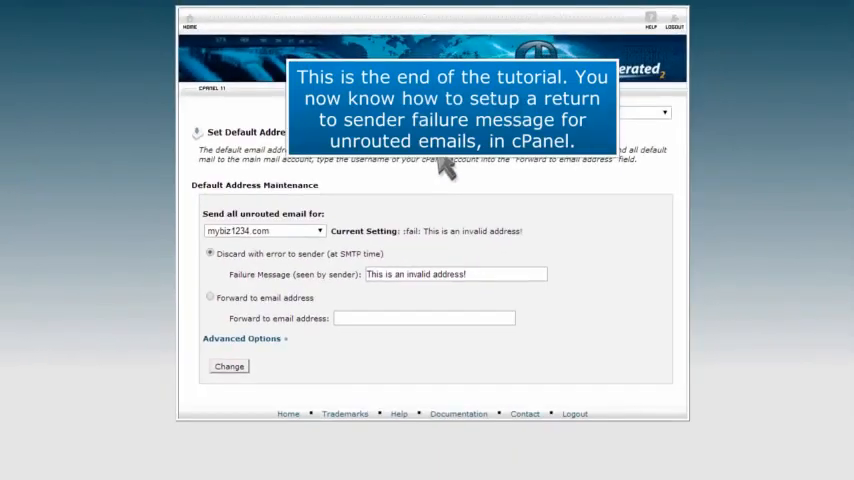